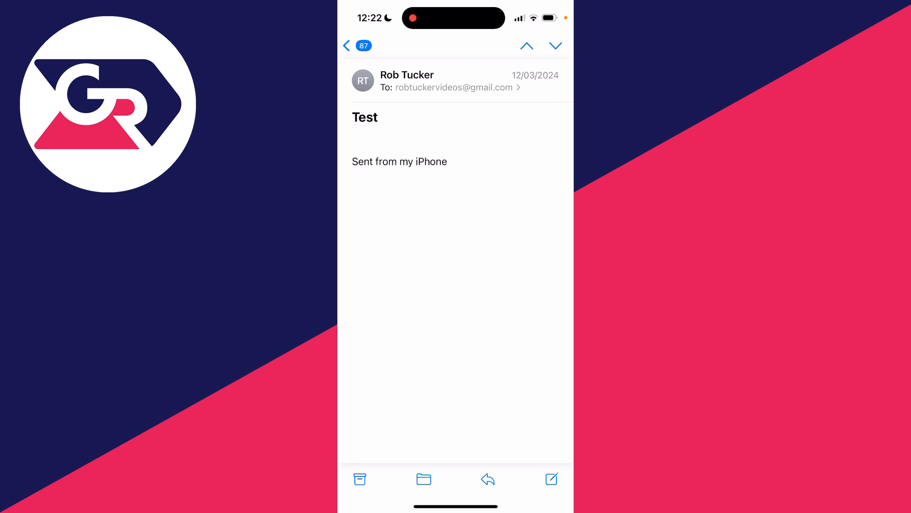
Open the email's action menu and choose Print for the Test email
{"action": "left_click", "coordinate": [487, 479]}
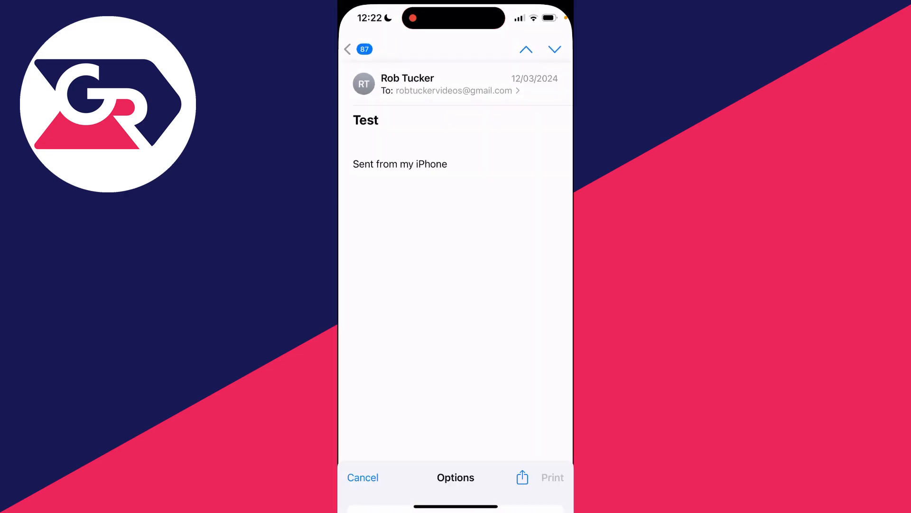
{"action": "left_click", "coordinate": [456, 477]}
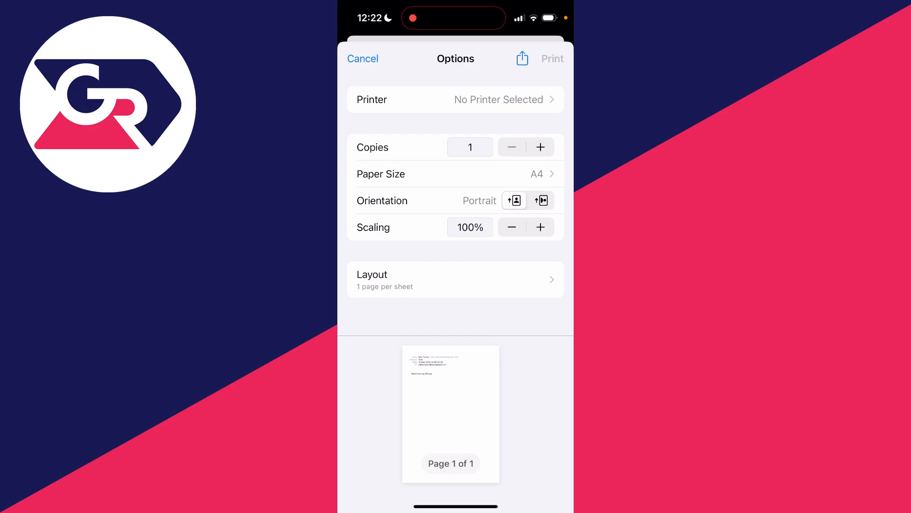
Share the printable email as a 46 KB PDF from the print options
{"action": "left_click", "coordinate": [521, 57]}
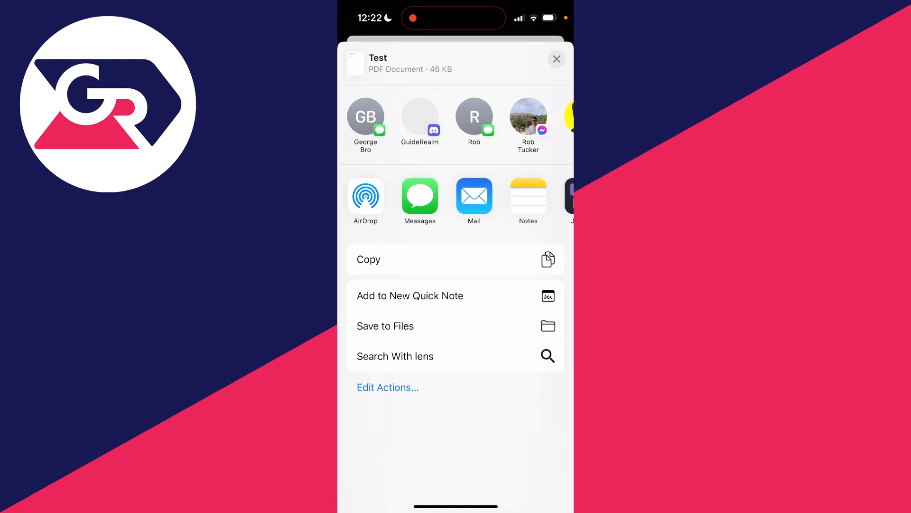
Save the Test PDF to the Files app via Save to Files
{"action": "left_click", "coordinate": [386, 326]}
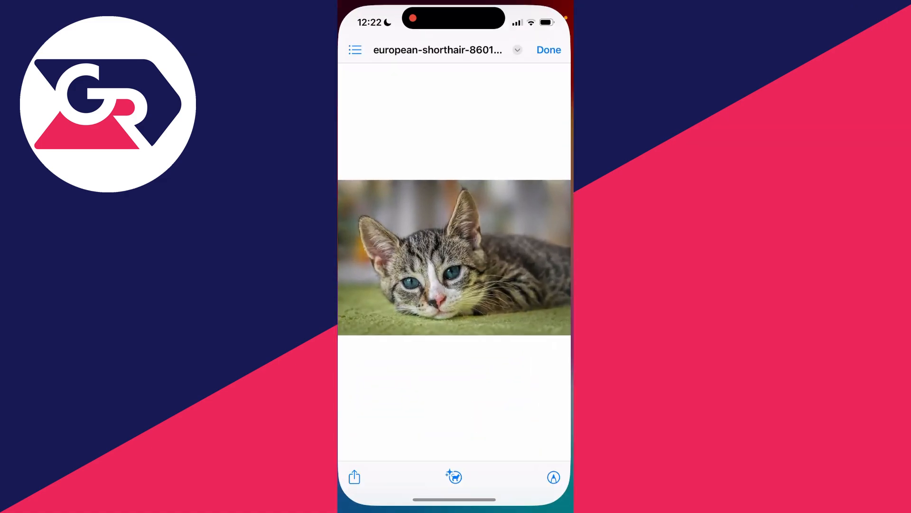
In Files, browse to On My iPhone and open the saved Test PDF
{"action": "left_click", "coordinate": [548, 49]}
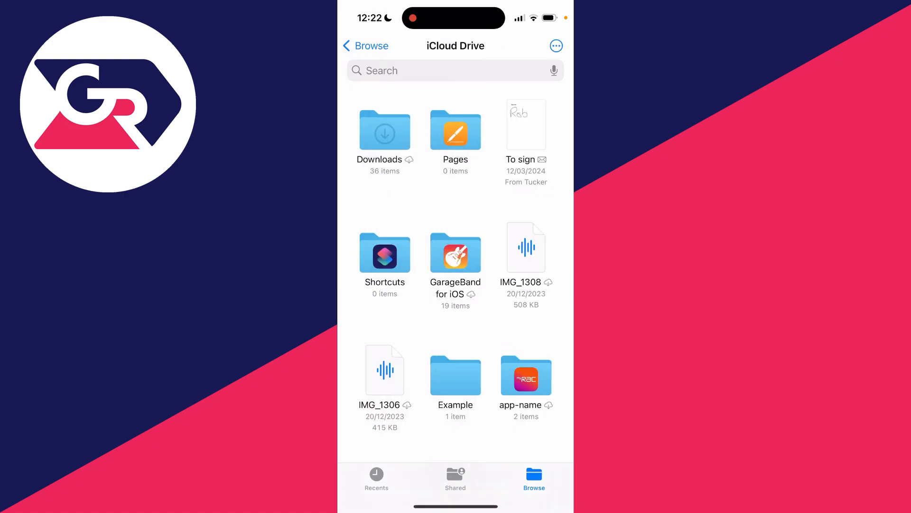
{"action": "left_click", "coordinate": [365, 46]}
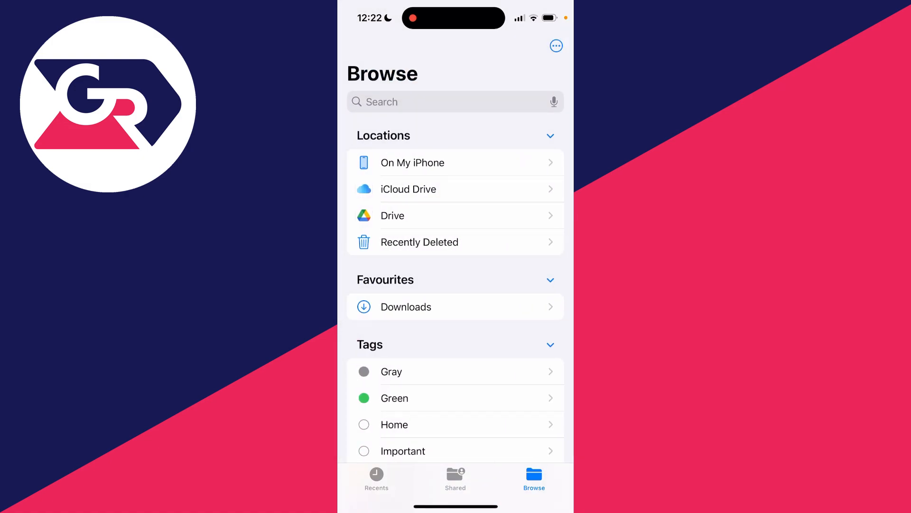
{"action": "left_click", "coordinate": [412, 162]}
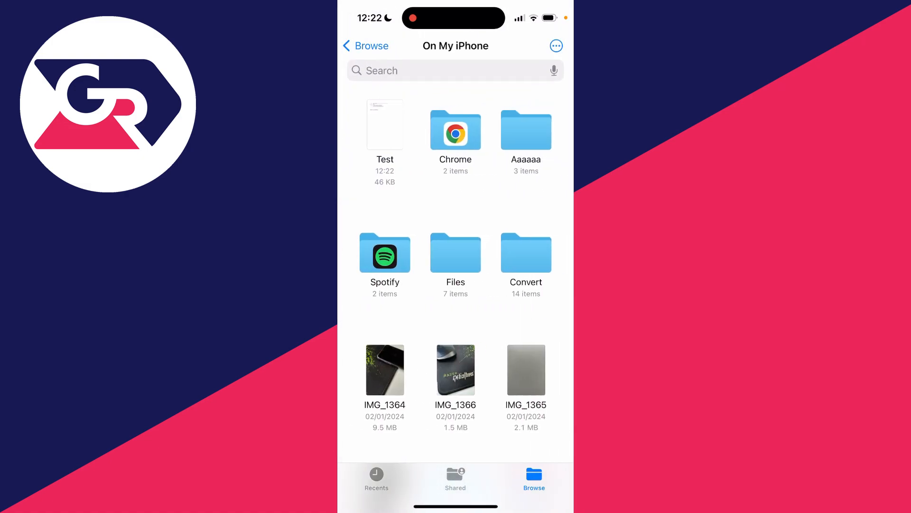
{"action": "left_click", "coordinate": [383, 124]}
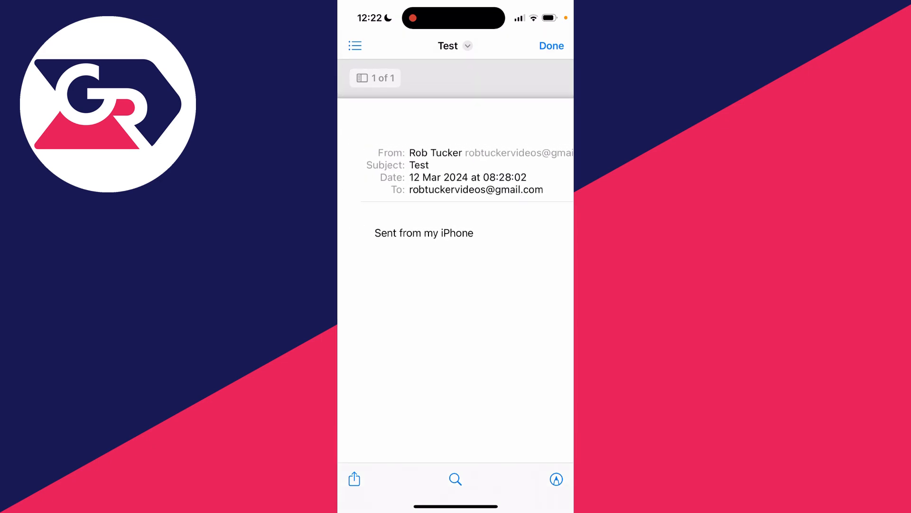